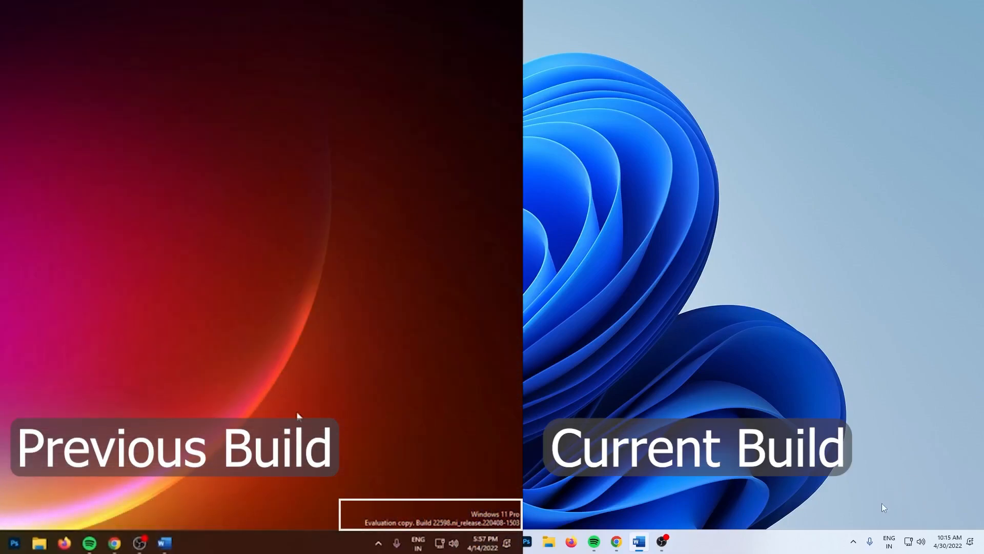
pyautogui.moveTo(923, 508)
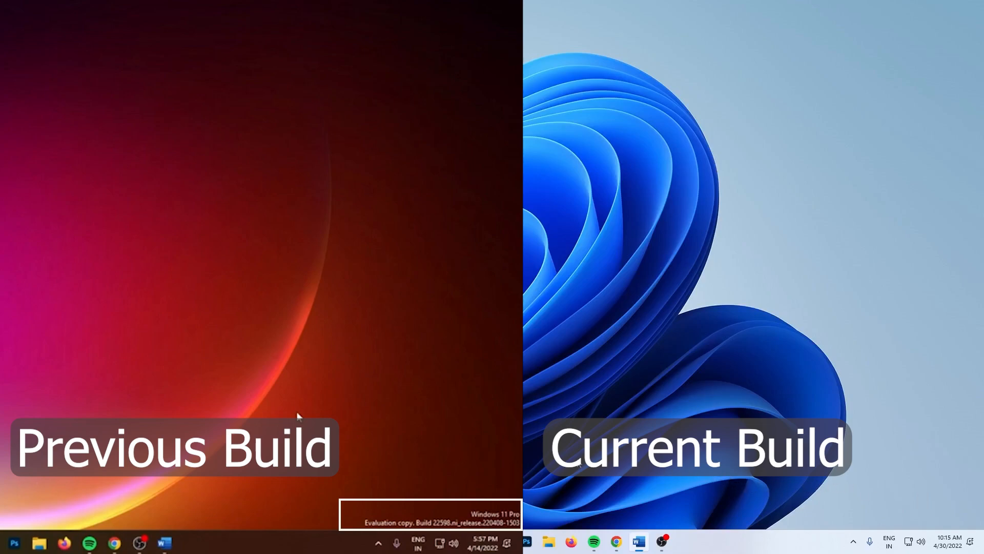
pyautogui.moveTo(886, 510)
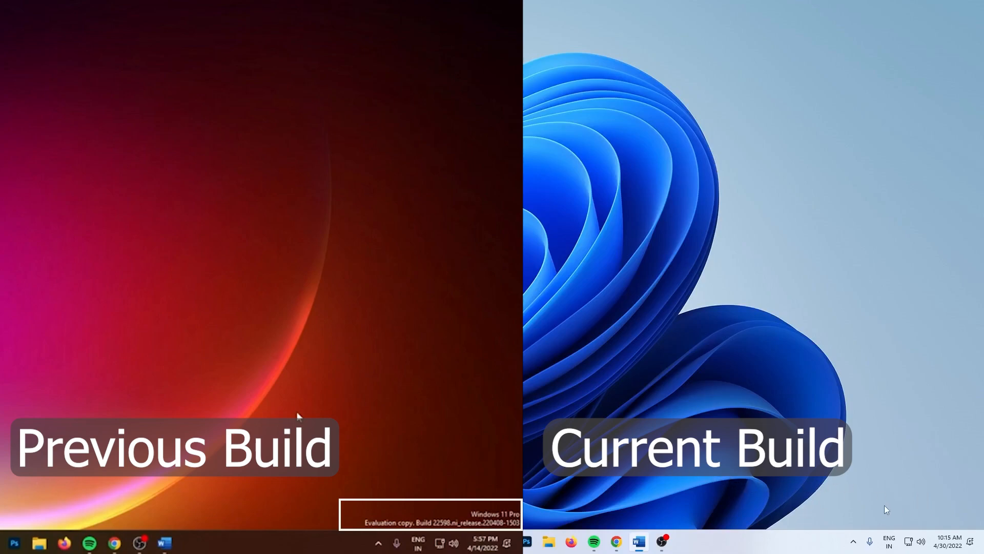
pyautogui.moveTo(827, 492)
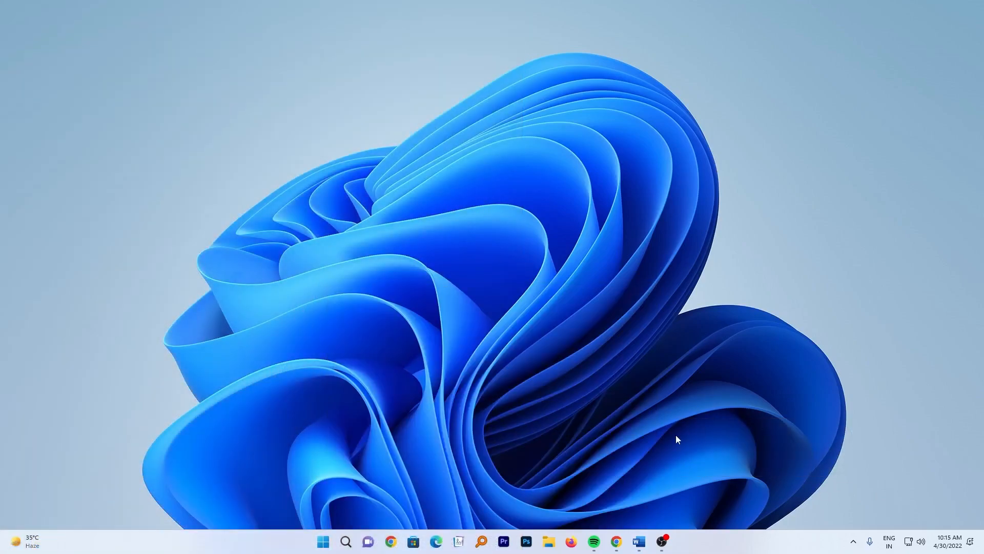
# Step: Show the PC's About page in Settings and highlight OS build number 22610.1
pyautogui.click(323, 541)
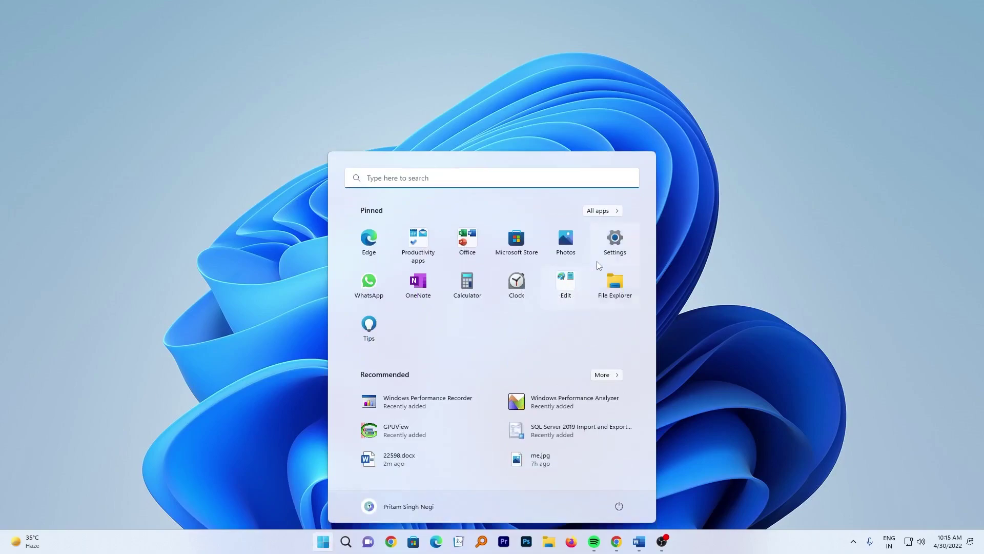
pyautogui.click(614, 242)
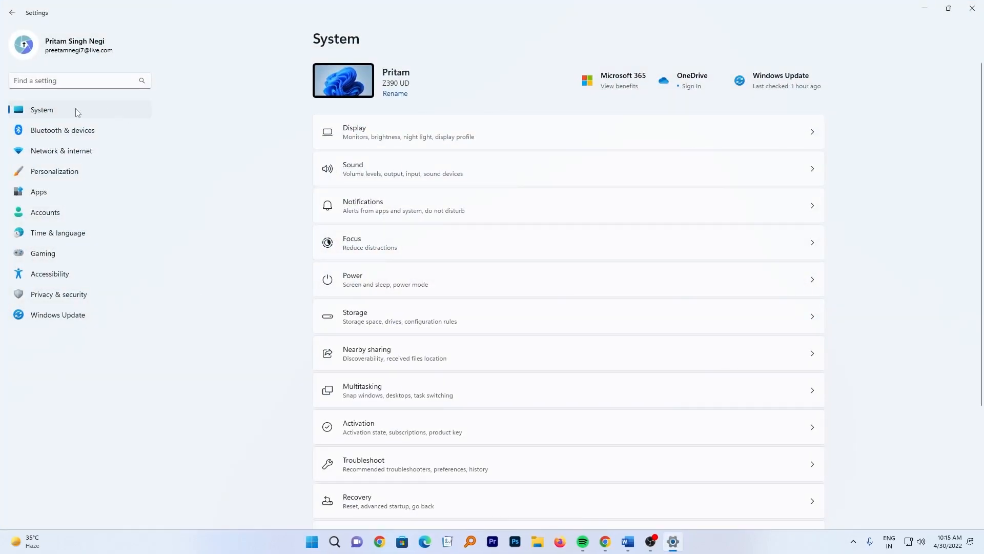
pyautogui.click(396, 80)
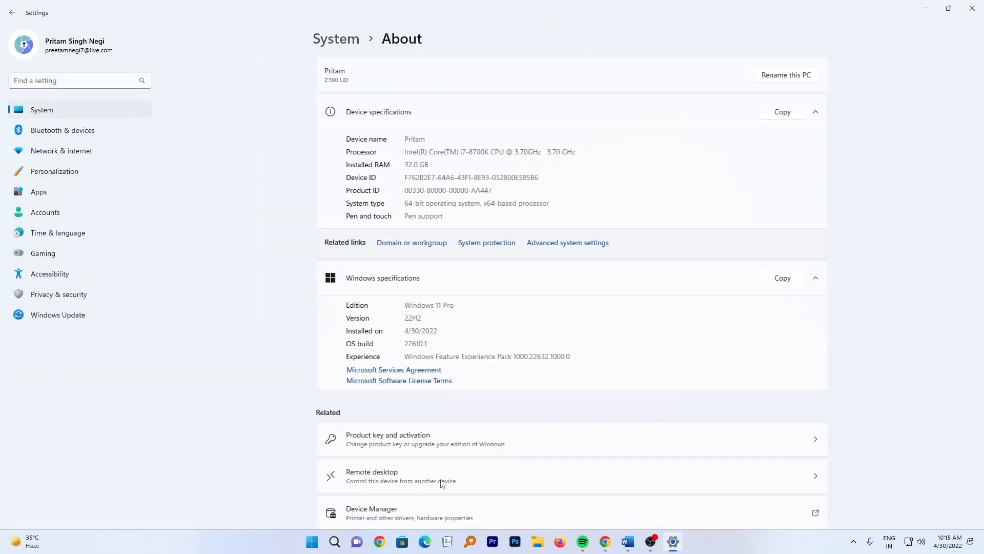
pyautogui.scroll(-3)
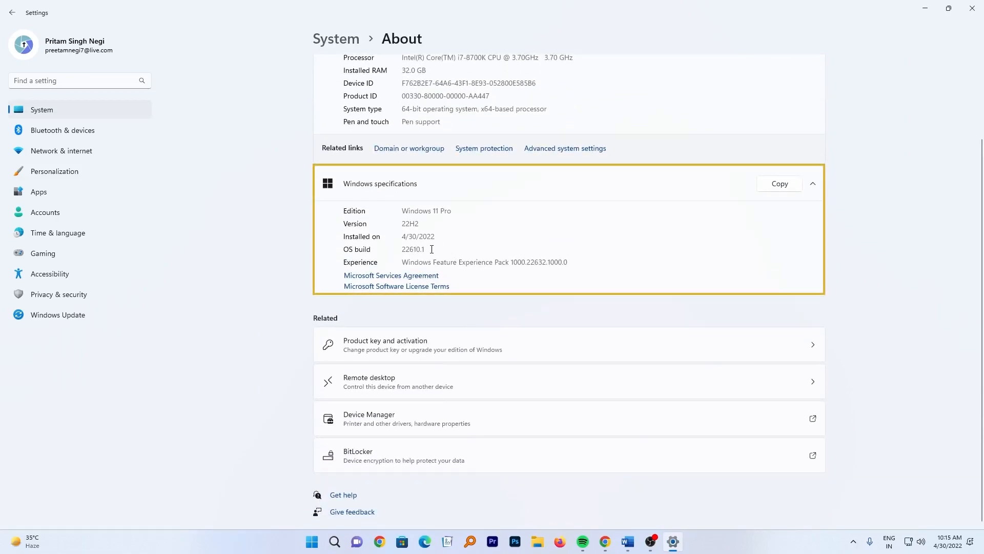
pyautogui.doubleClick(412, 249)
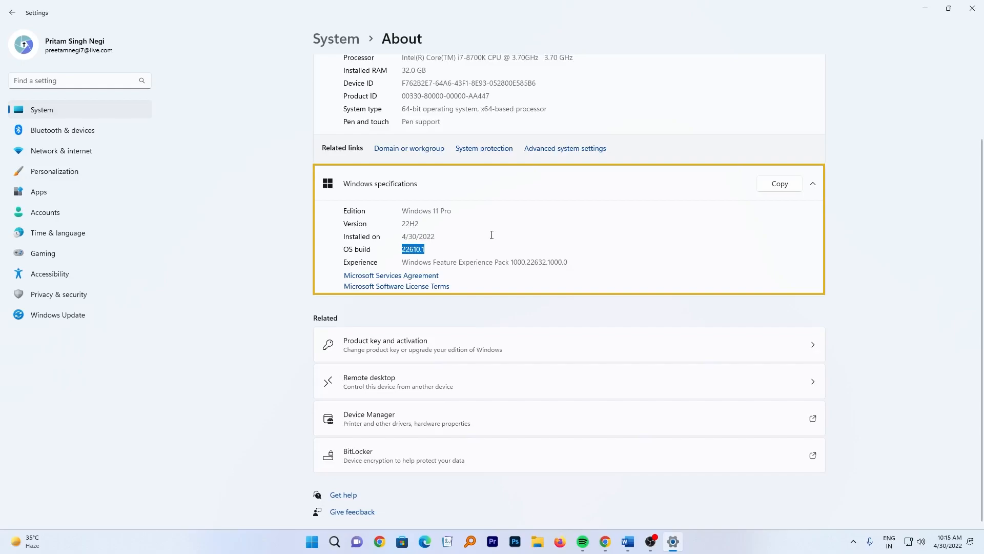
pyautogui.click(518, 234)
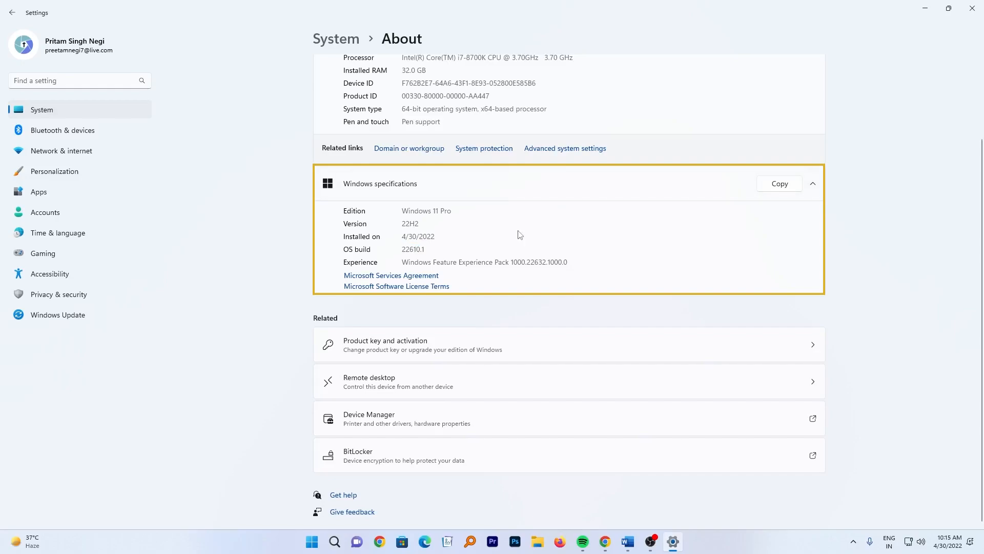
pyautogui.moveTo(577, 174)
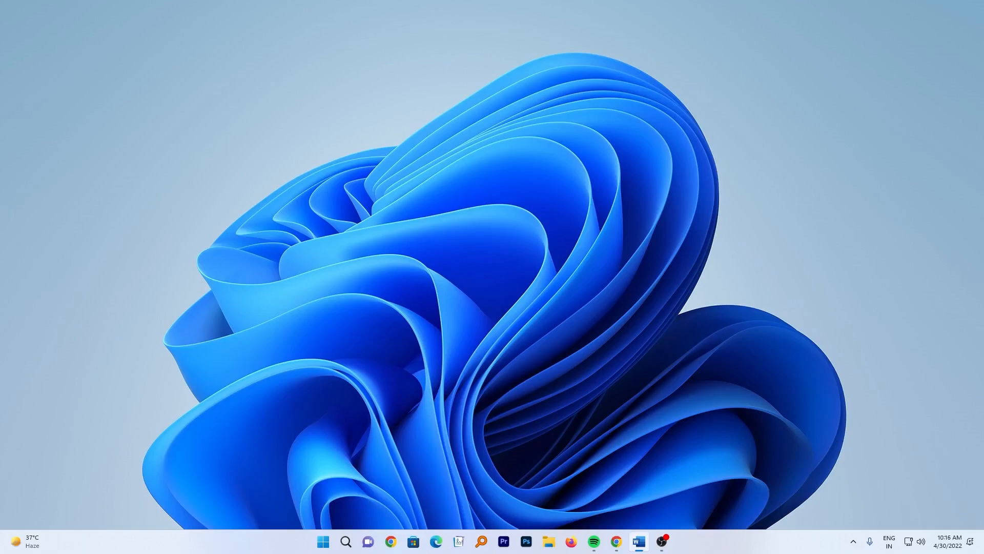
pyautogui.moveTo(545, 240)
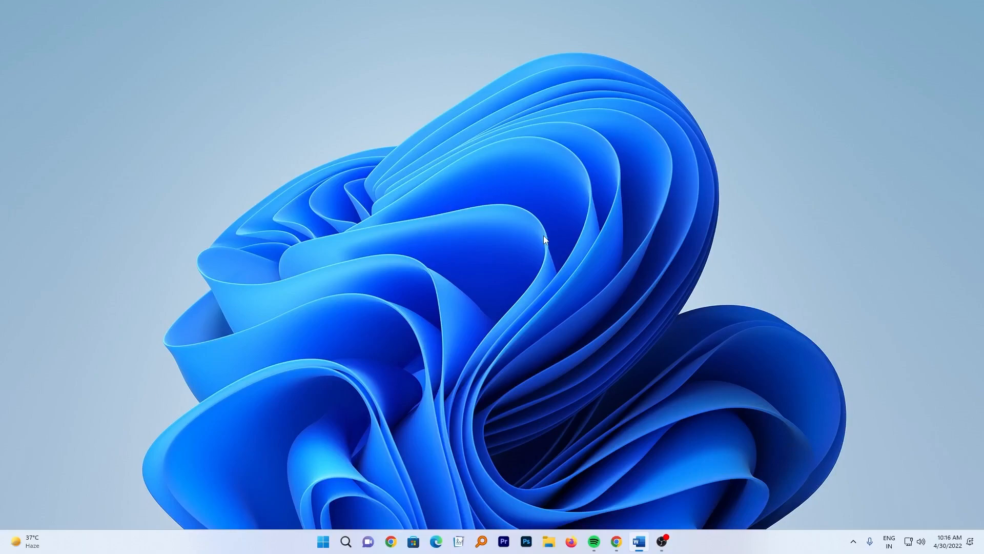
pyautogui.moveTo(397, 348)
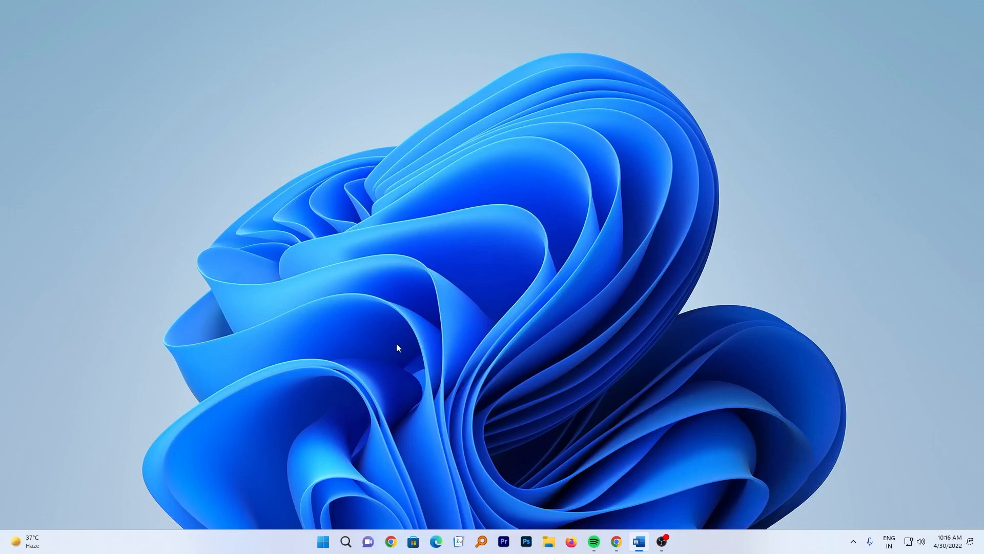
pyautogui.moveTo(245, 434)
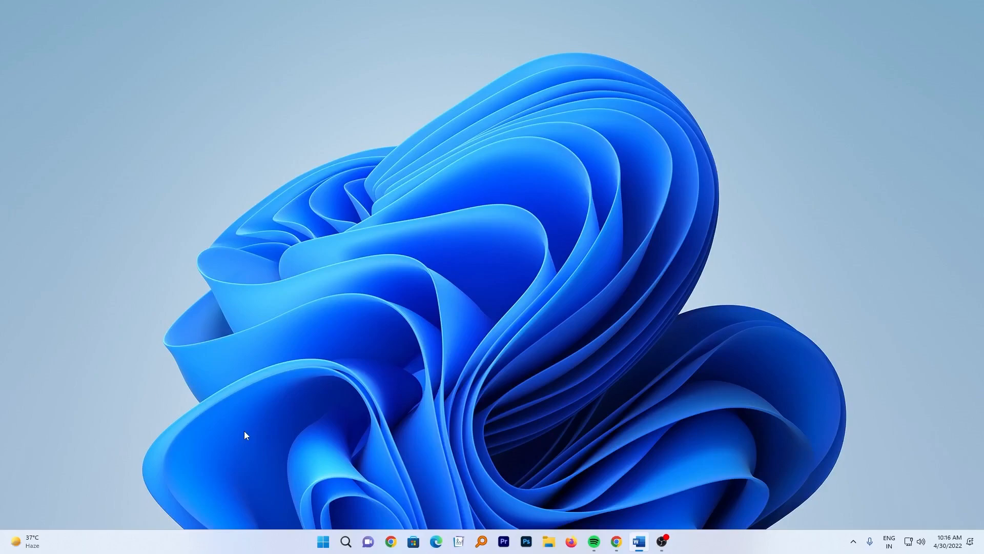
pyautogui.moveTo(516, 5)
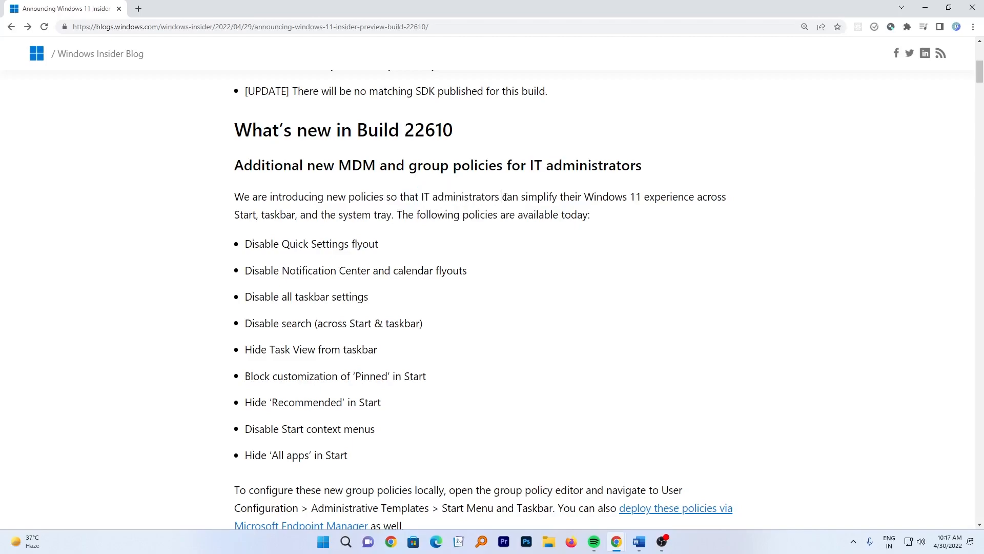
pyautogui.moveTo(496, 202)
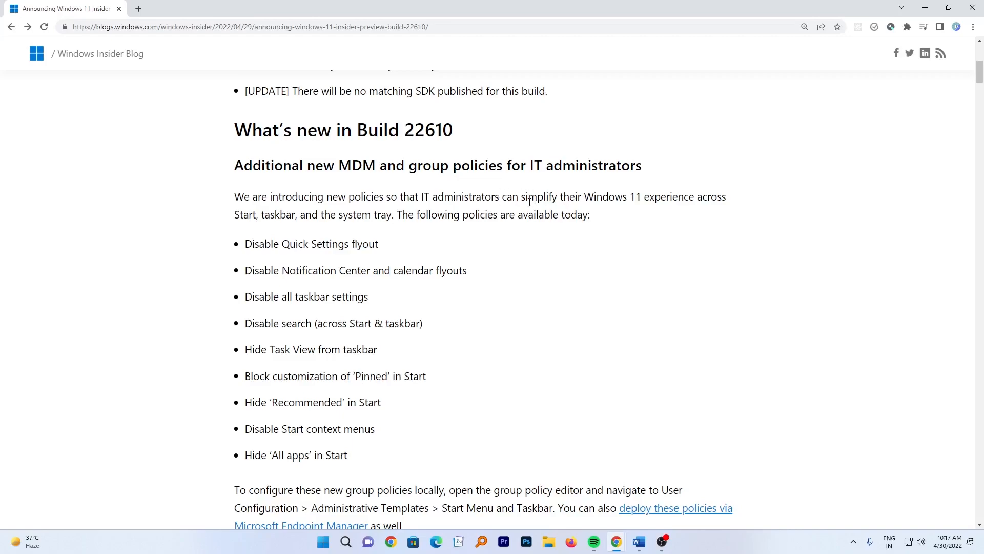
# Step: In the Build 22610 blog post, reach the new group policies list and highlight the Notification Center and calendar flyouts policy
pyautogui.doubleClick(601, 197)
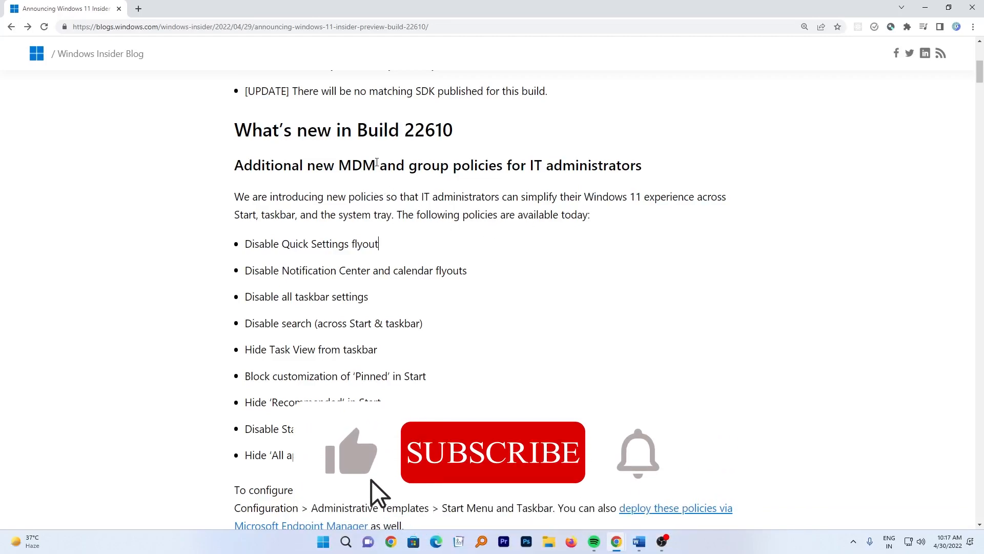
pyautogui.click(493, 452)
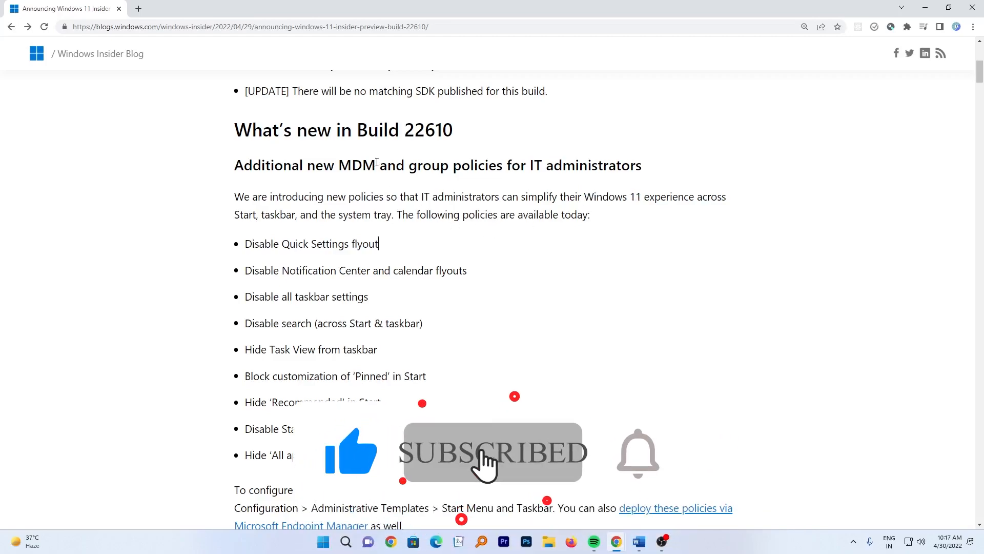
pyautogui.scroll(-3)
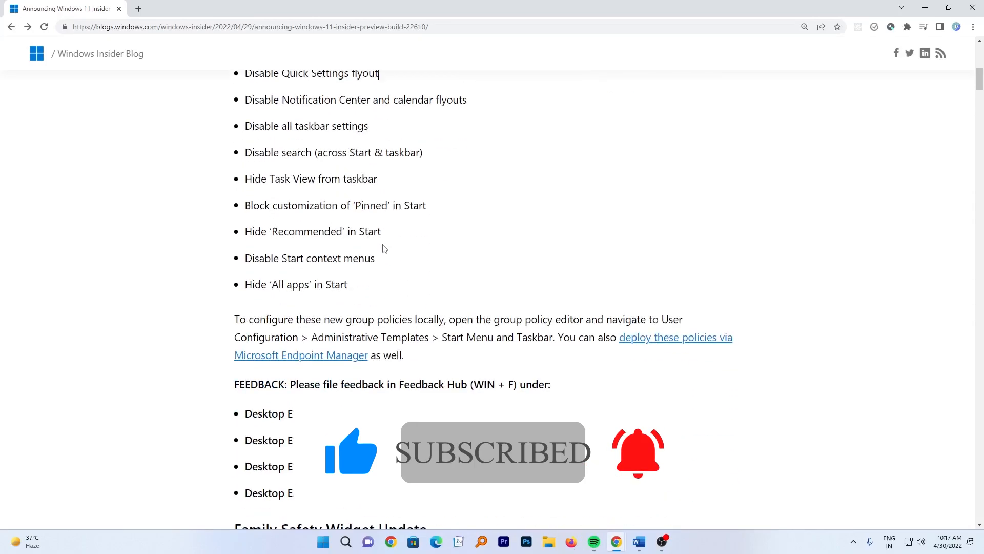
pyautogui.scroll(3)
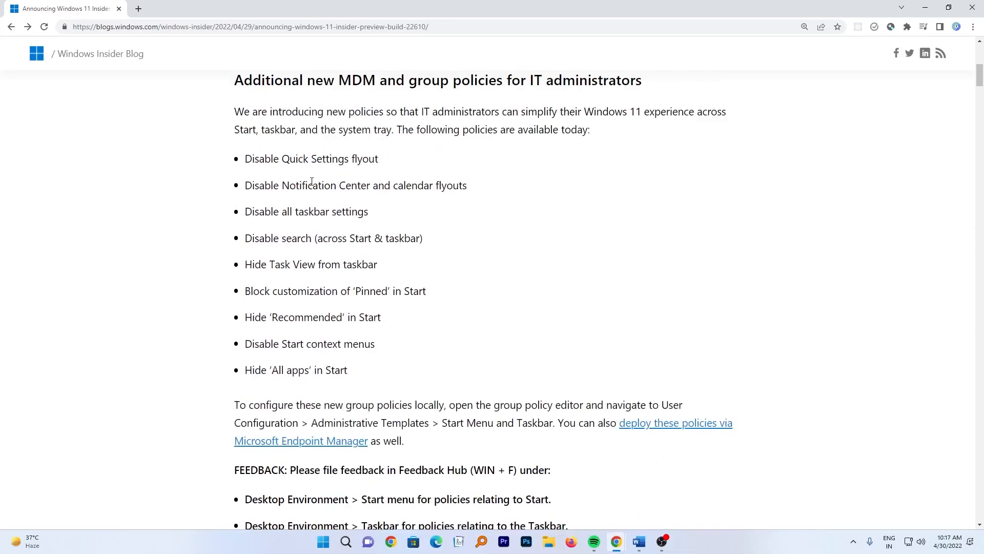
pyautogui.moveTo(237, 163)
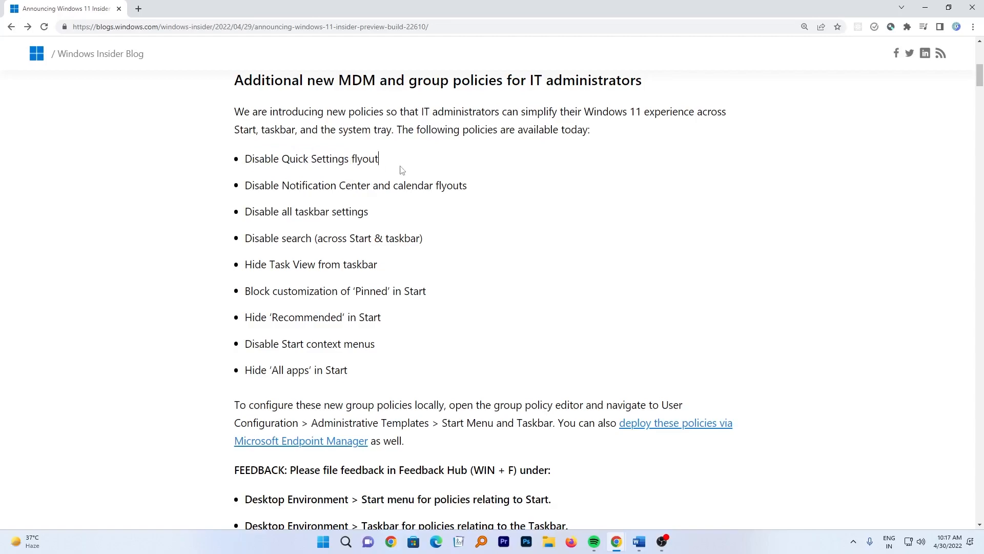
pyautogui.doubleClick(356, 186)
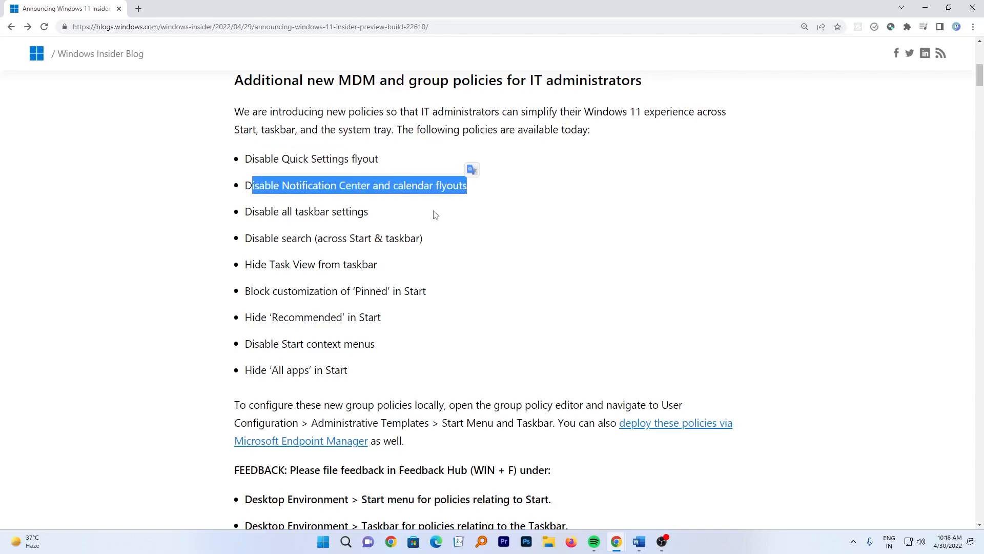
pyautogui.moveTo(457, 205)
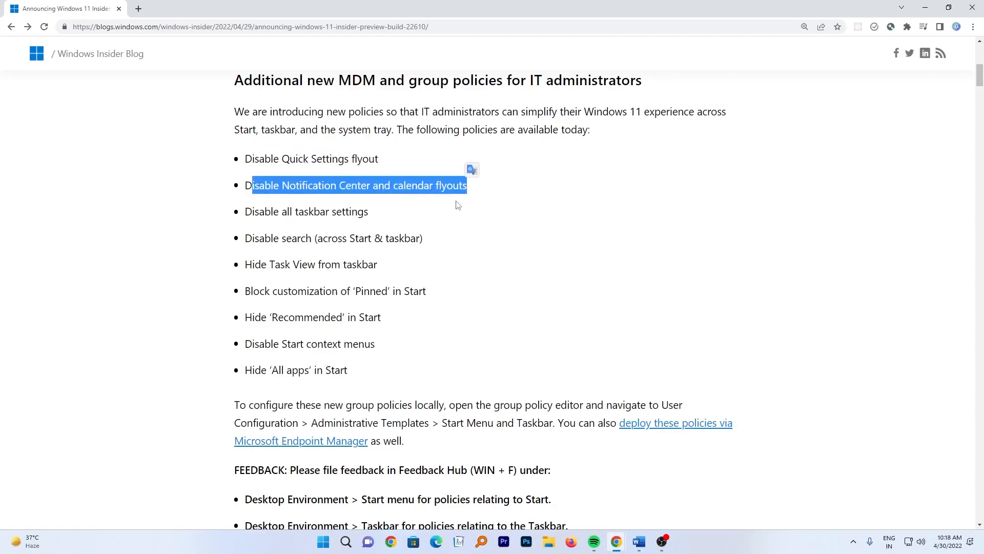
pyautogui.click(254, 211)
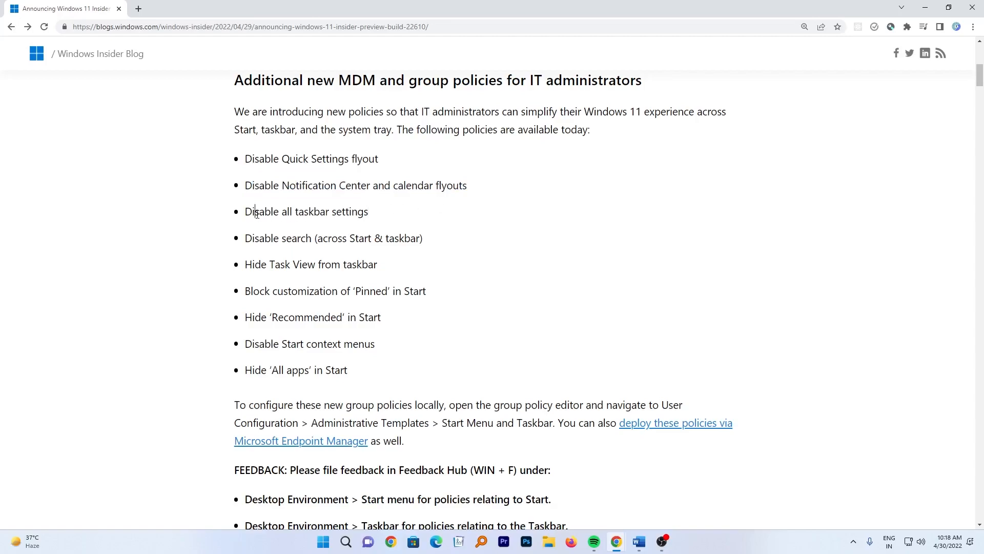
pyautogui.moveTo(255, 245)
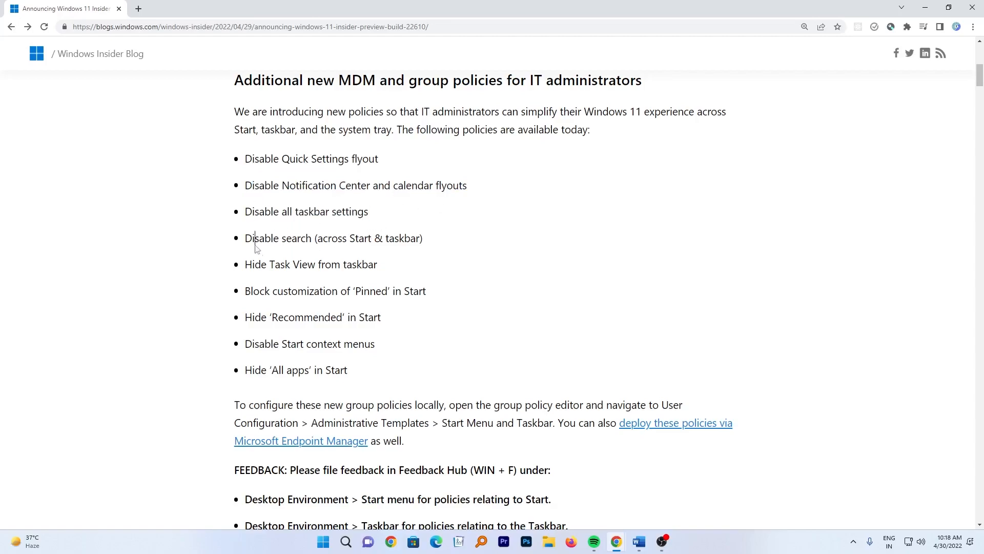
pyautogui.moveTo(297, 250)
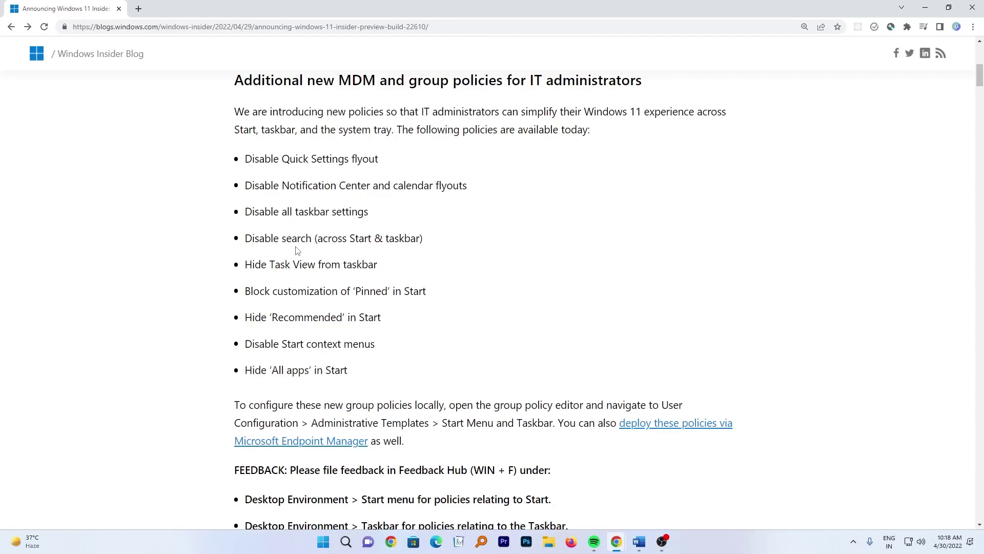
pyautogui.moveTo(298, 234)
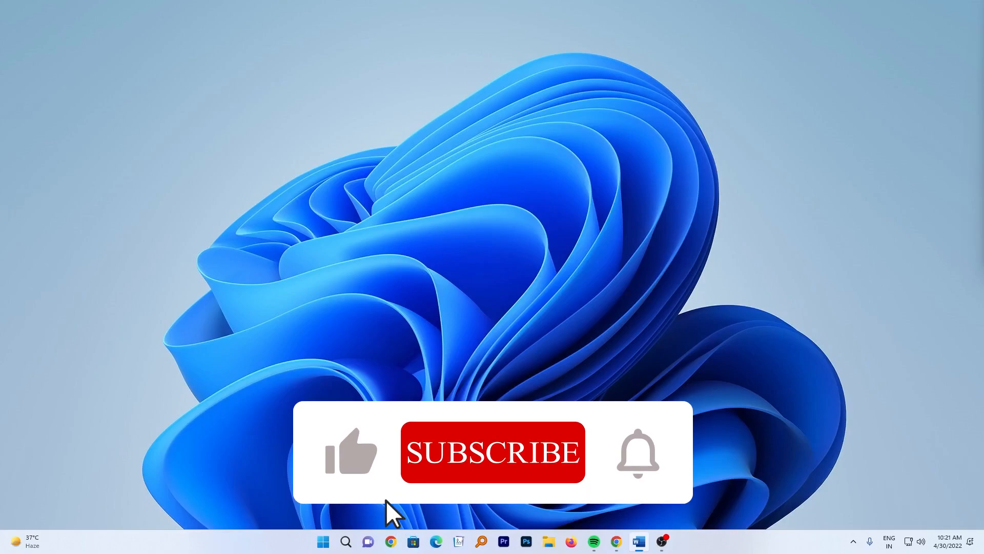
pyautogui.click(493, 451)
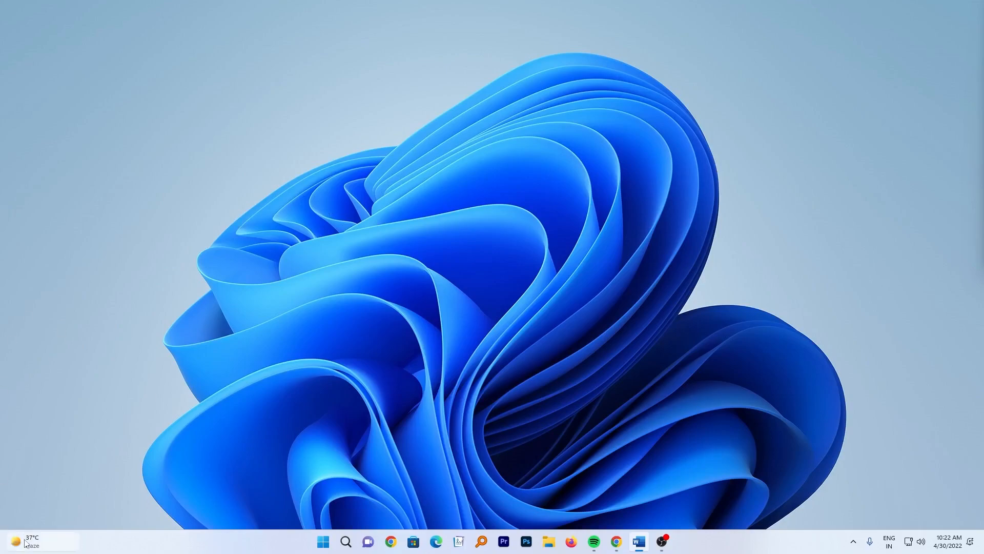
pyautogui.click(29, 541)
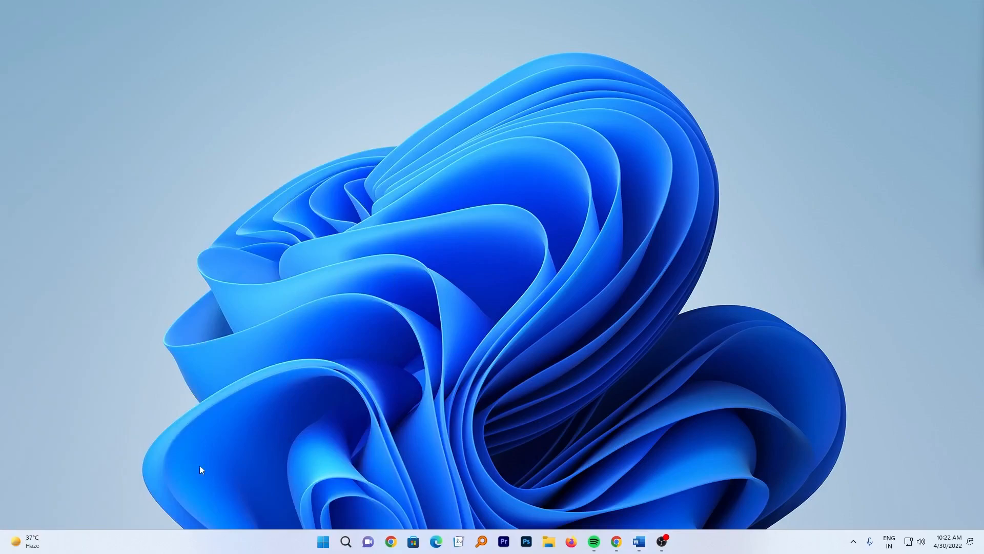
pyautogui.click(27, 542)
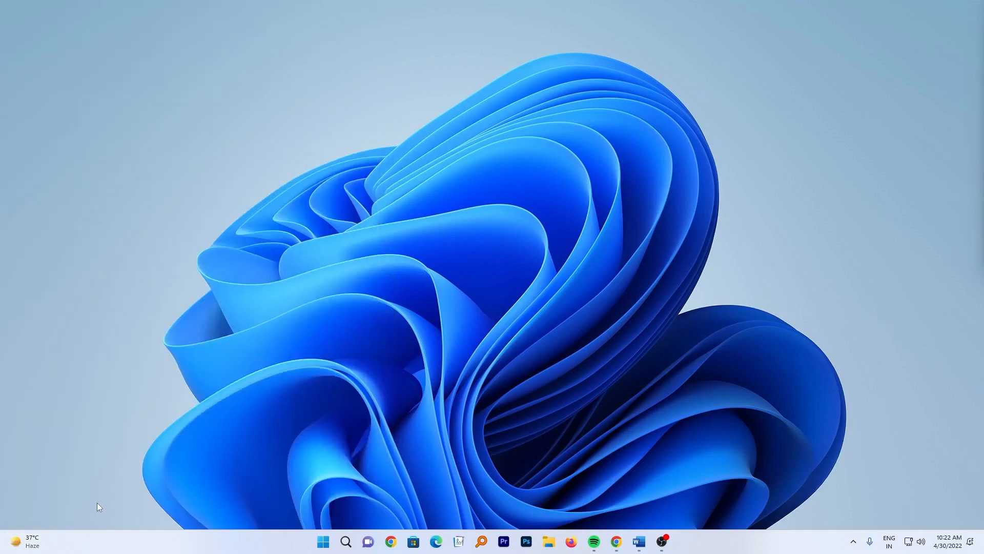
# Step: Show the widgets board from the weather icon and dismiss it again
pyautogui.click(28, 542)
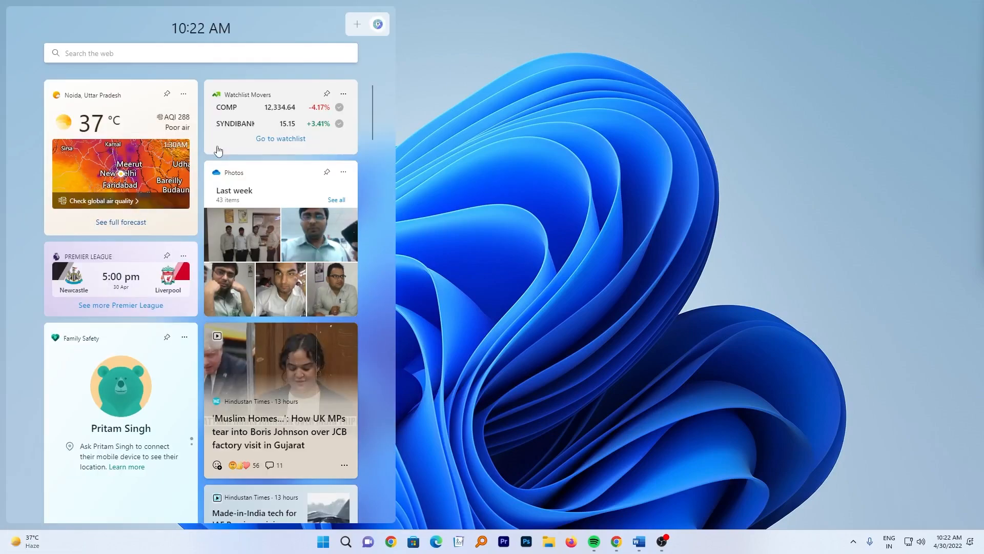
pyautogui.moveTo(176, 163)
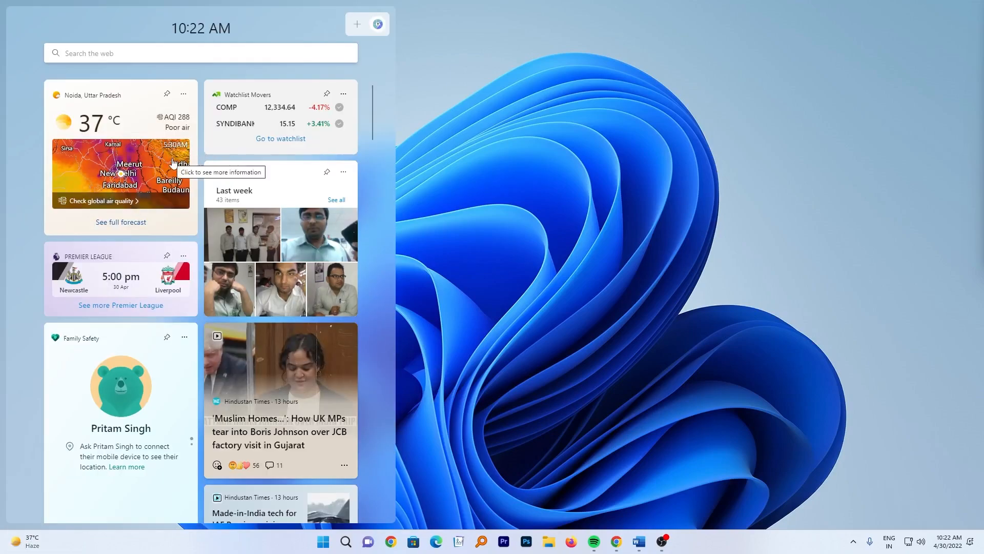
pyautogui.click(719, 222)
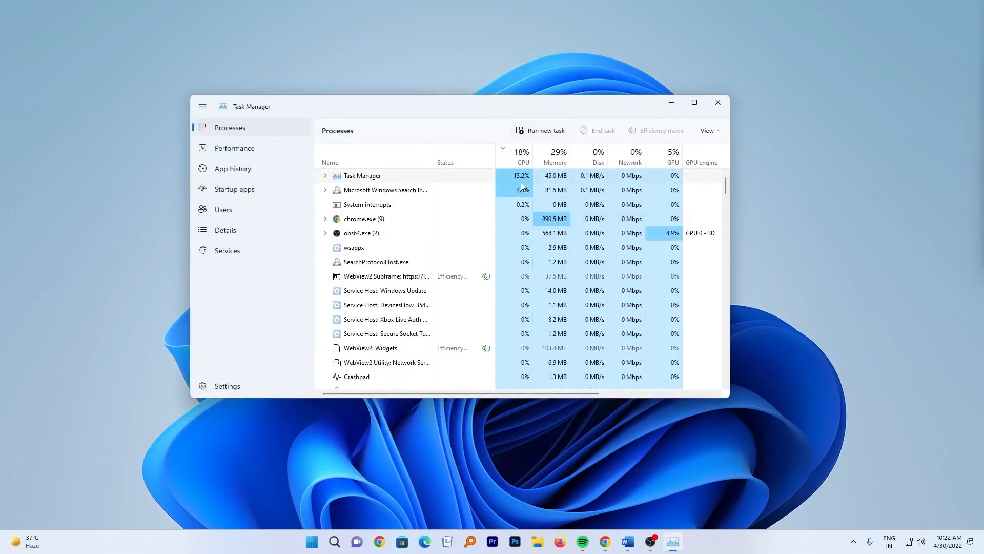
# Step: Review the Processes list sorted by CPU, then close Task Manager
pyautogui.click(521, 156)
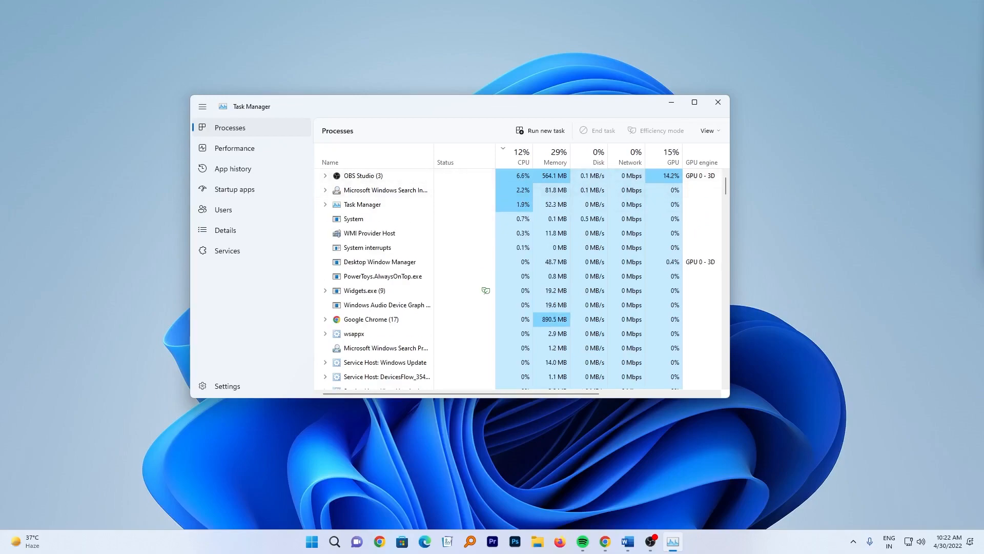
pyautogui.click(718, 102)
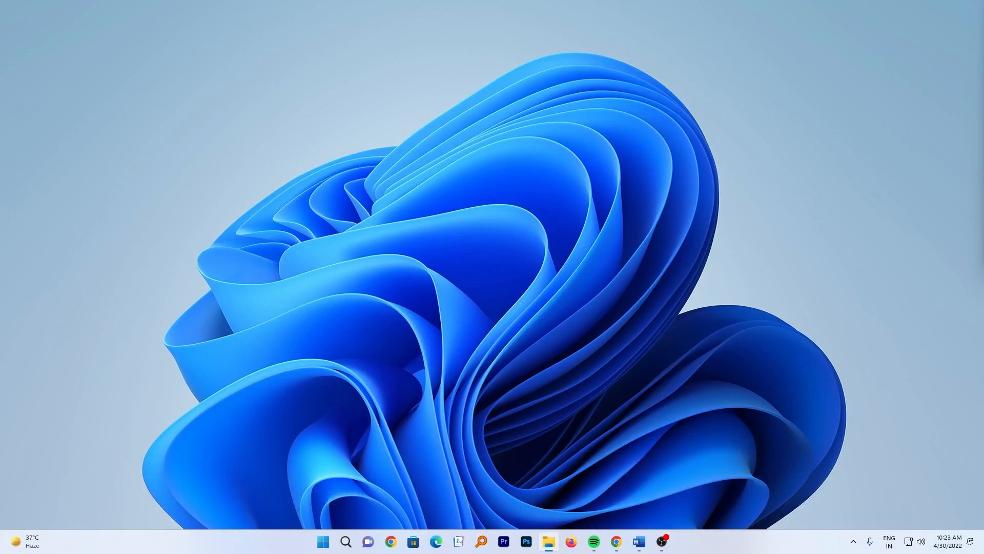
# Step: Show the new context menu on a folder in Online (D:), then bring up the Start menu
pyautogui.click(547, 541)
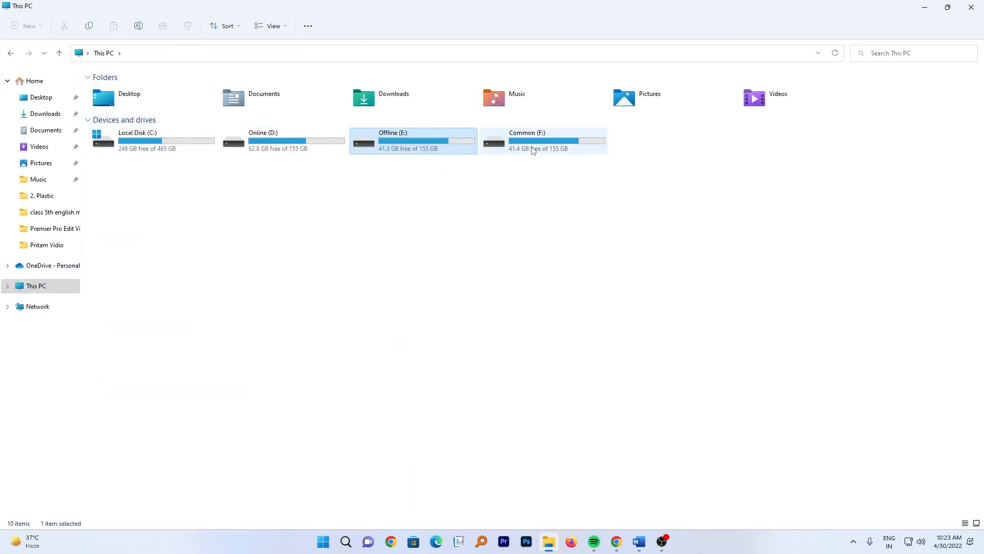
pyautogui.doubleClick(262, 138)
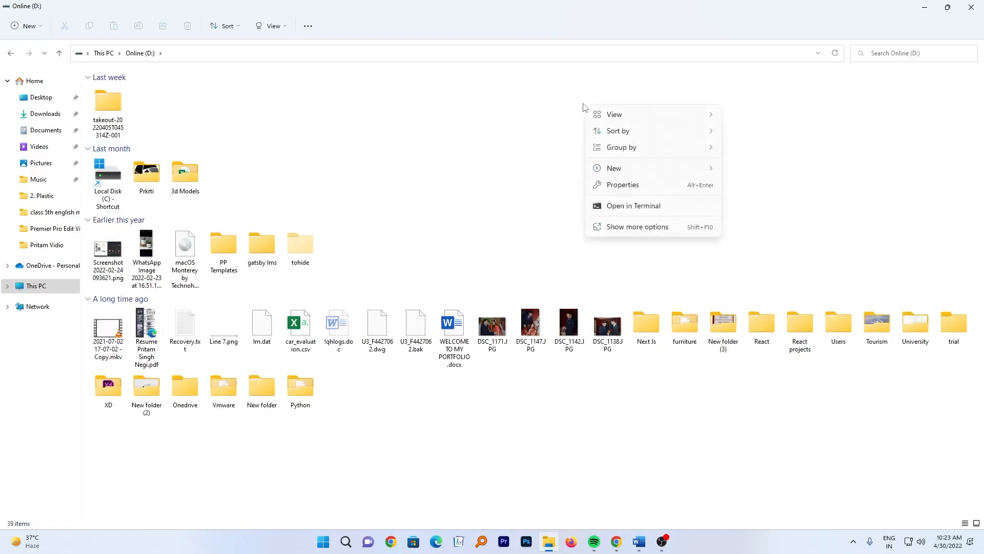
pyautogui.rightClick(639, 320)
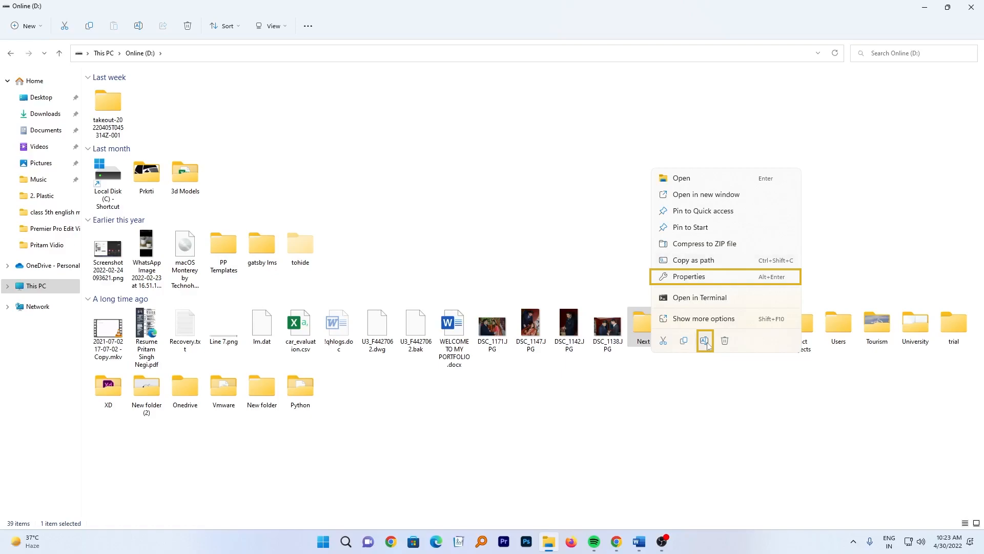
pyautogui.moveTo(700, 286)
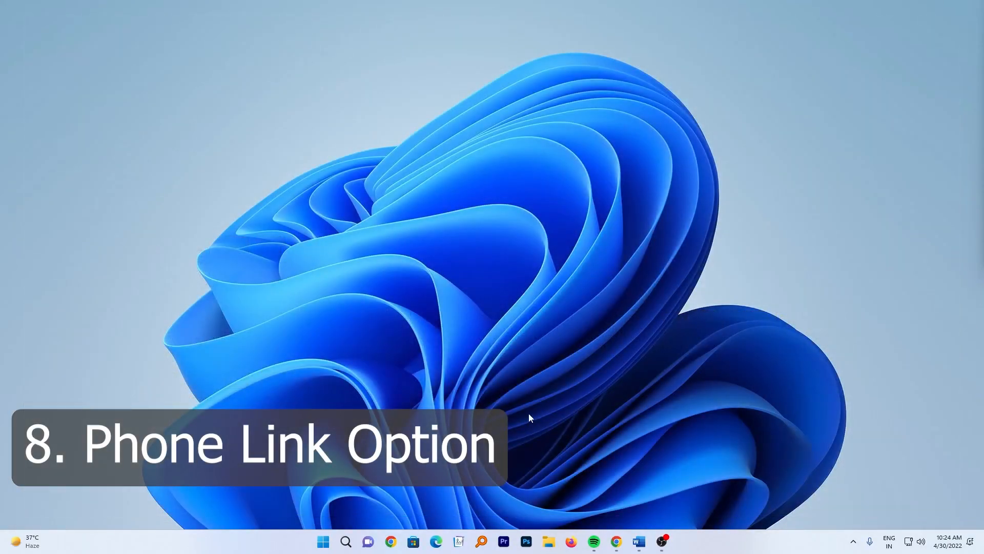
pyautogui.moveTo(344, 511)
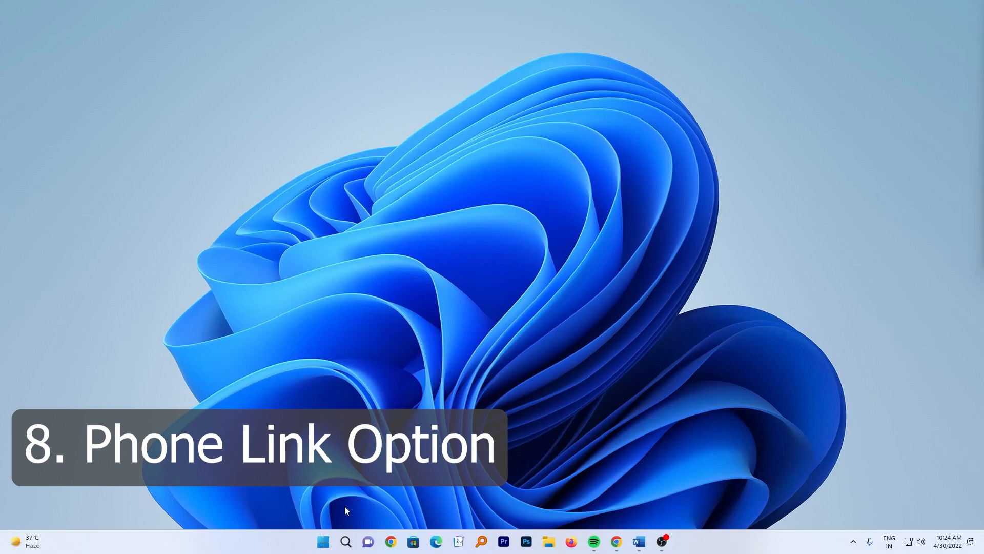
pyautogui.click(323, 541)
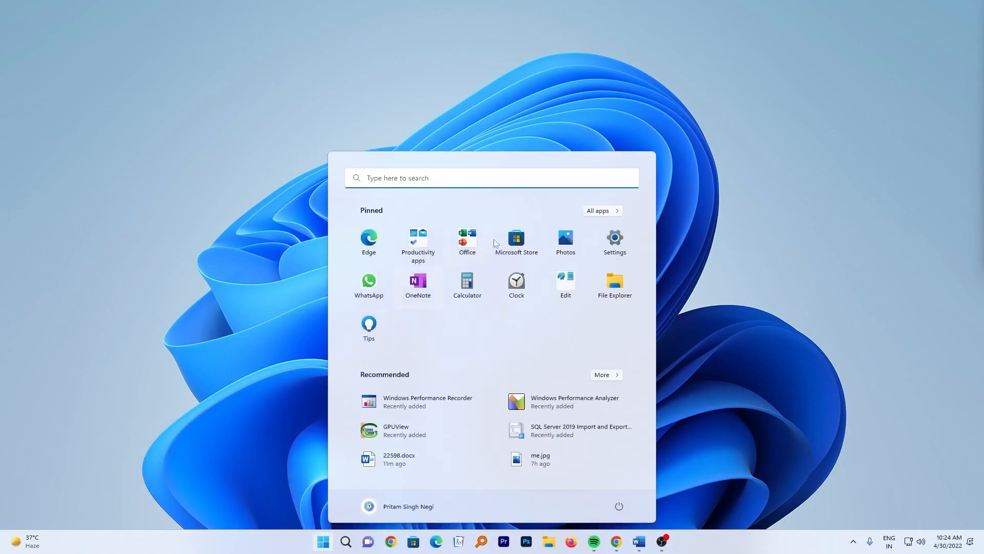
# Step: Show Phone Link under Bluetooth & devices in Settings, then return to the release notes in Chrome
pyautogui.click(614, 241)
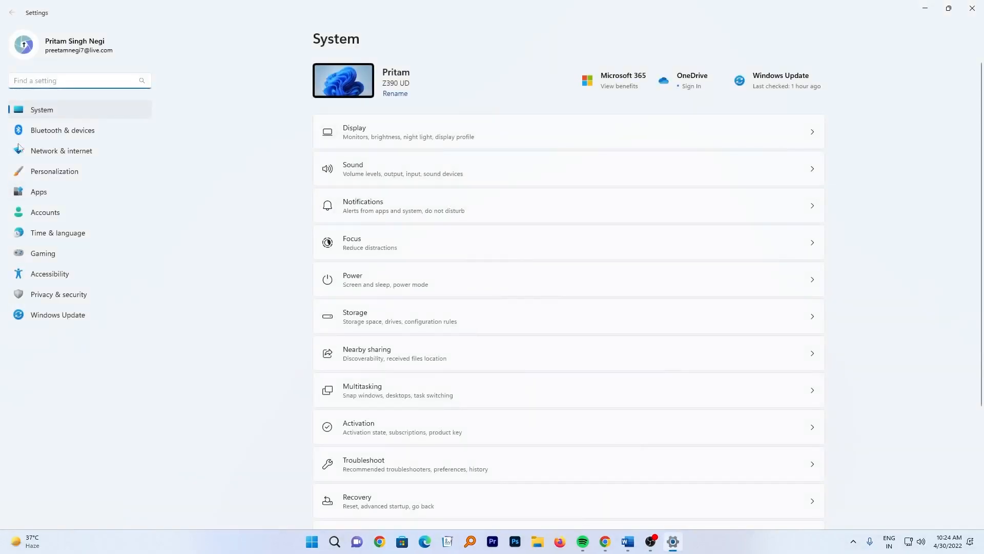
pyautogui.click(63, 130)
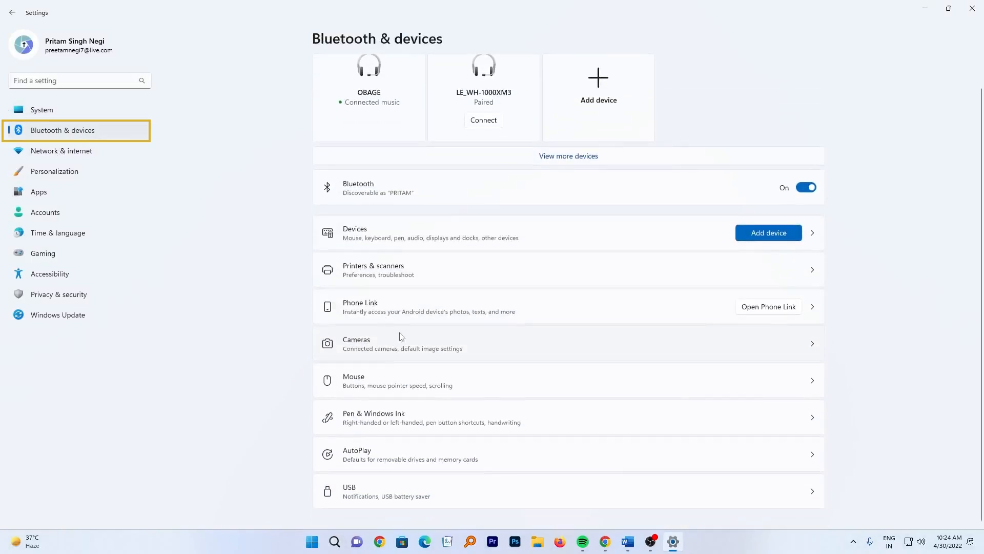
pyautogui.moveTo(440, 307)
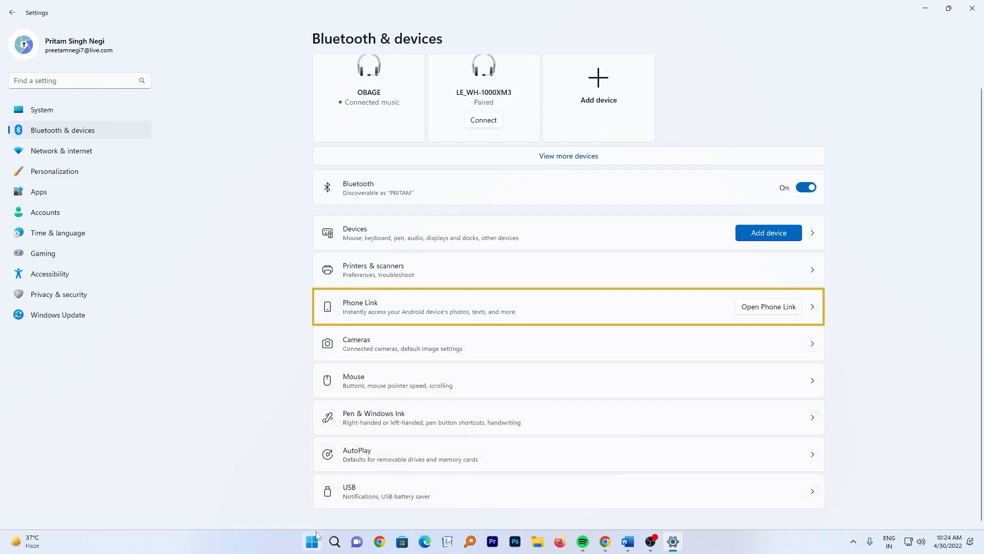
pyautogui.click(312, 541)
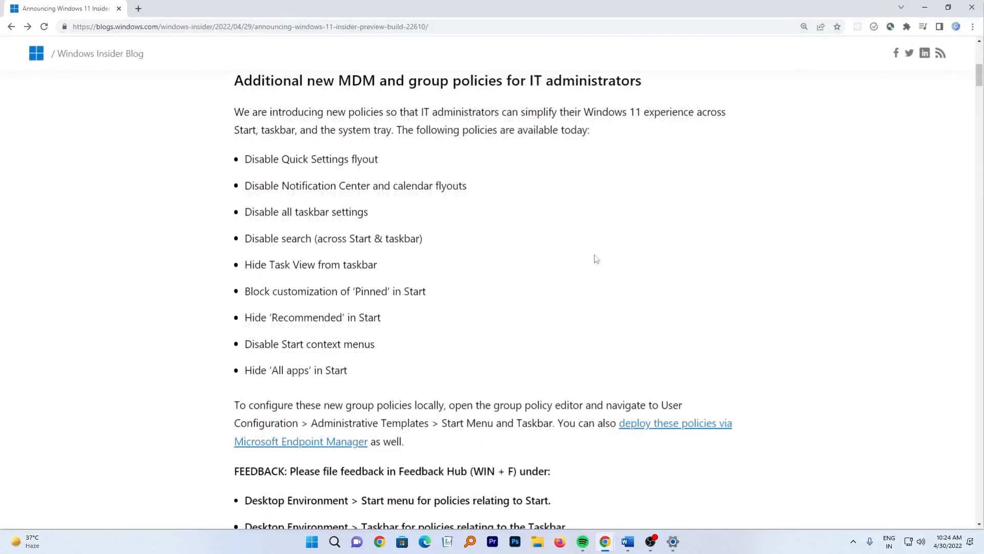
# Step: Scroll the Build 22610 post down through the Fixes sections to the [Widgets] heading
pyautogui.scroll(-3)
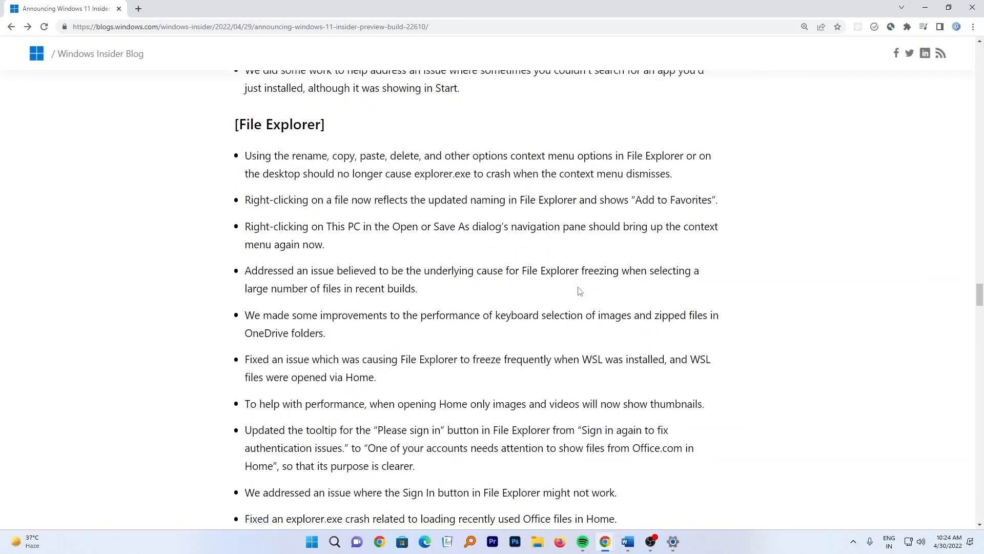
pyautogui.scroll(-3)
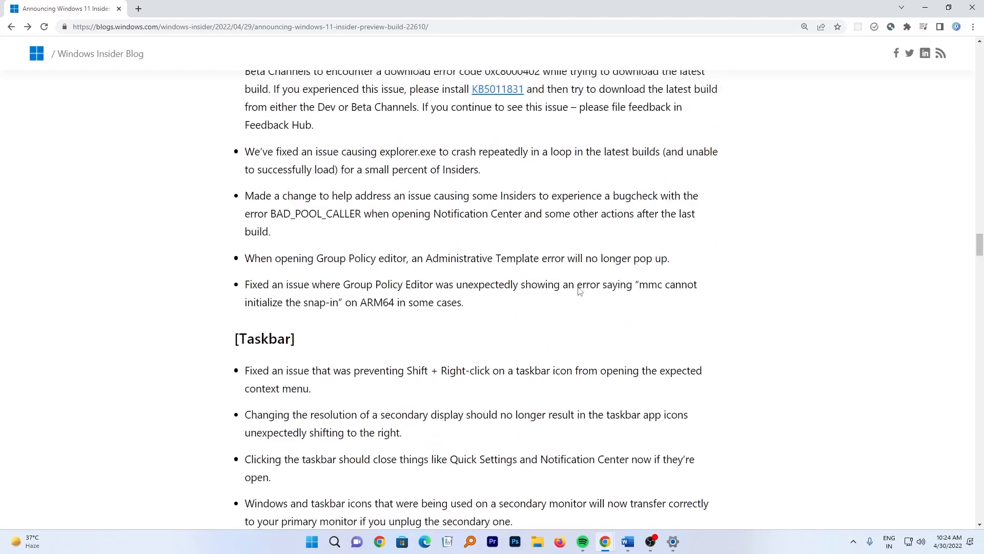
pyautogui.scroll(-3)
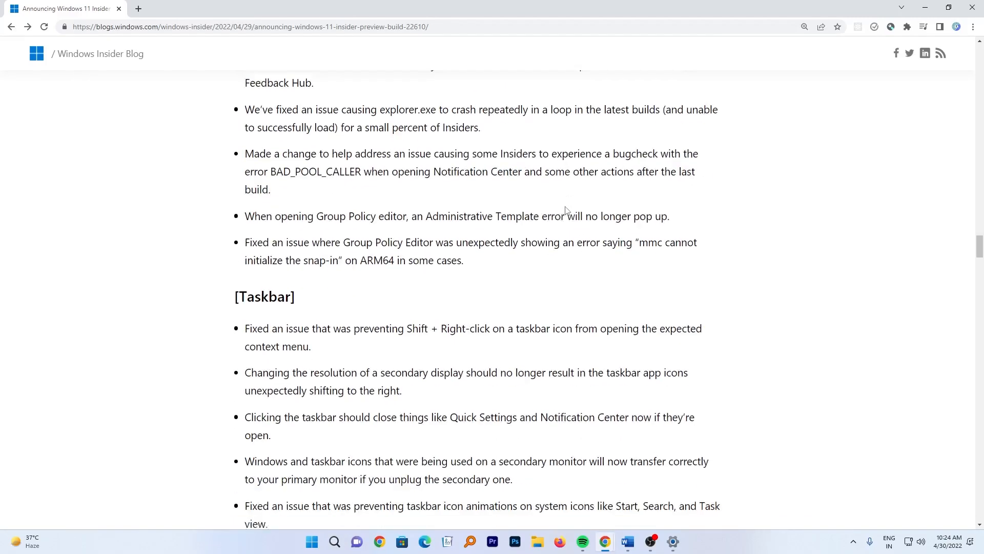
pyautogui.scroll(-3)
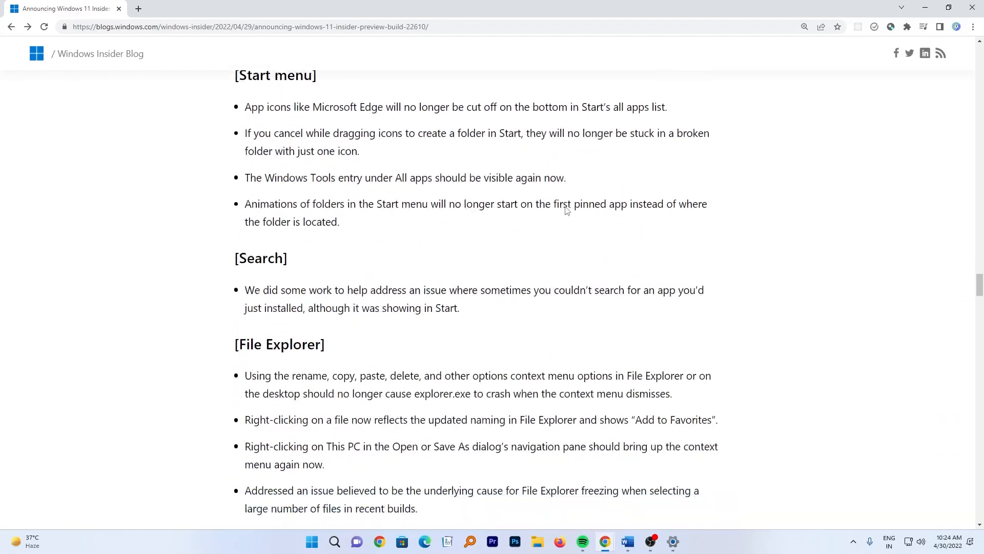
pyautogui.scroll(-3)
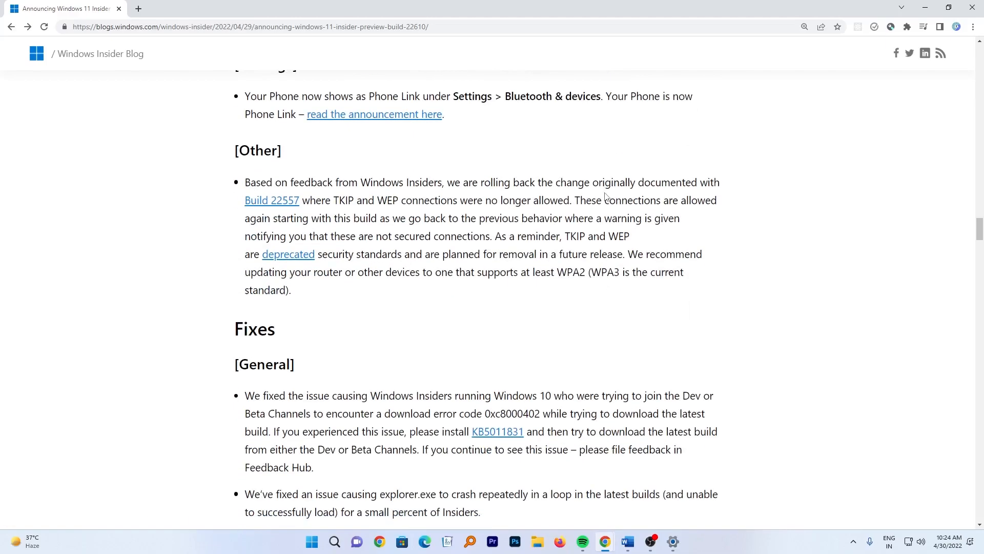
pyautogui.scroll(-3)
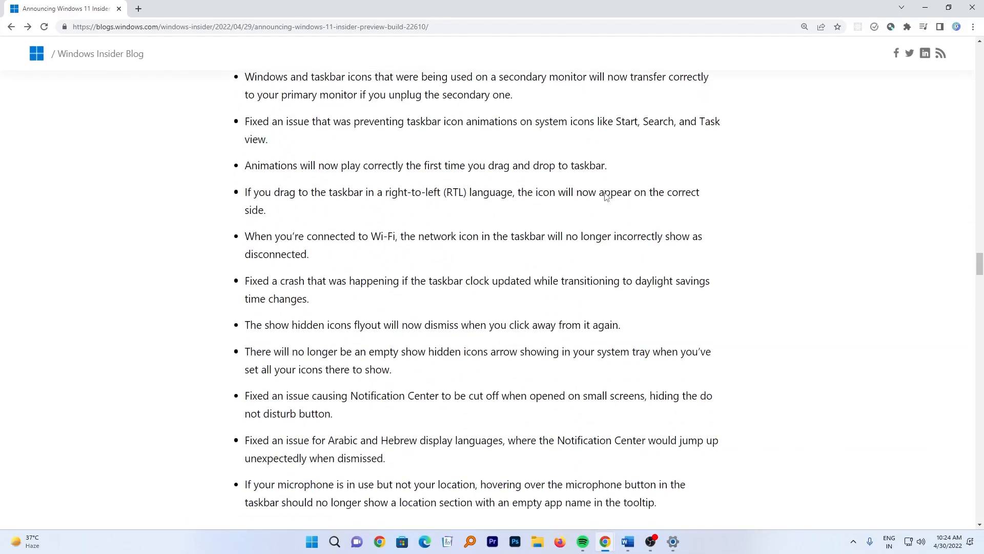
pyautogui.scroll(-3)
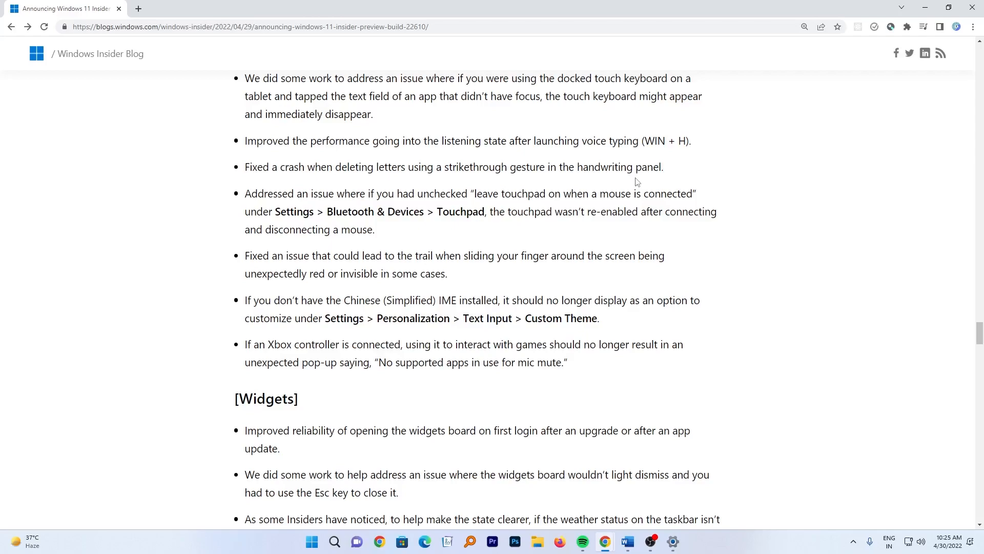
pyautogui.moveTo(656, 129)
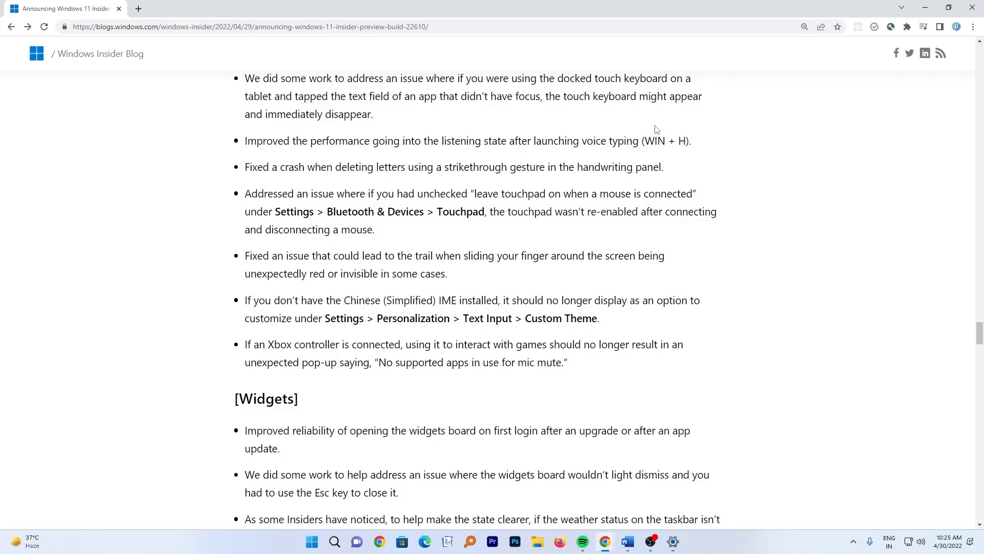